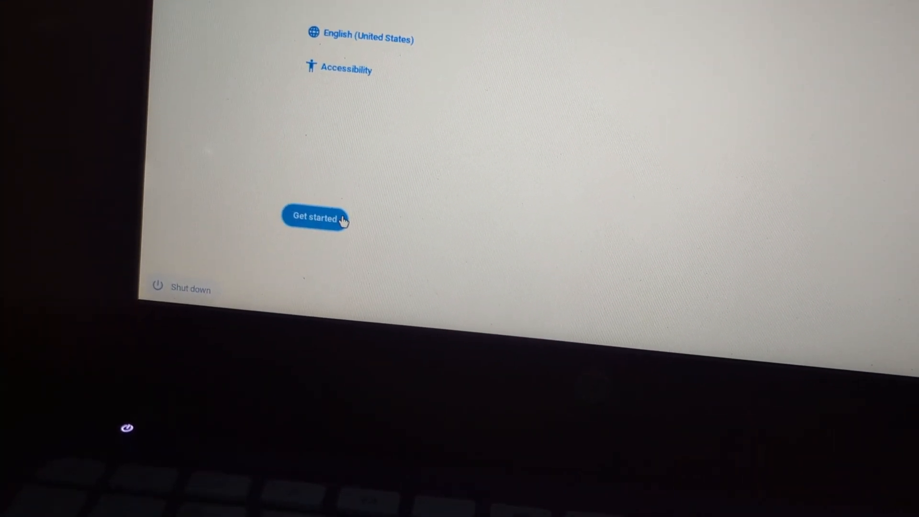
# Start device setup and join the 'Everyday I'm Buffering' Wi-Fi network.
pyautogui.click(315, 218)
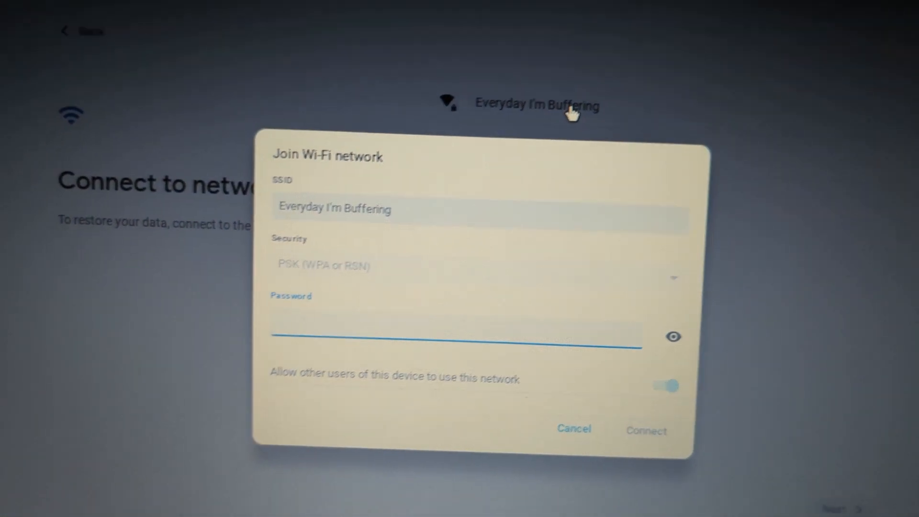
pyautogui.click(645, 430)
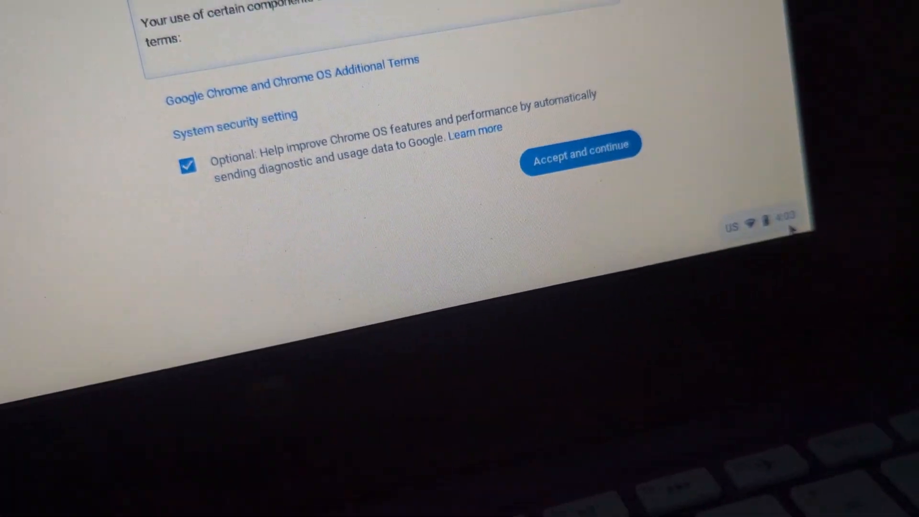
# Accept the terms with optional diagnostic and usage data sharing turned off.
pyautogui.click(774, 229)
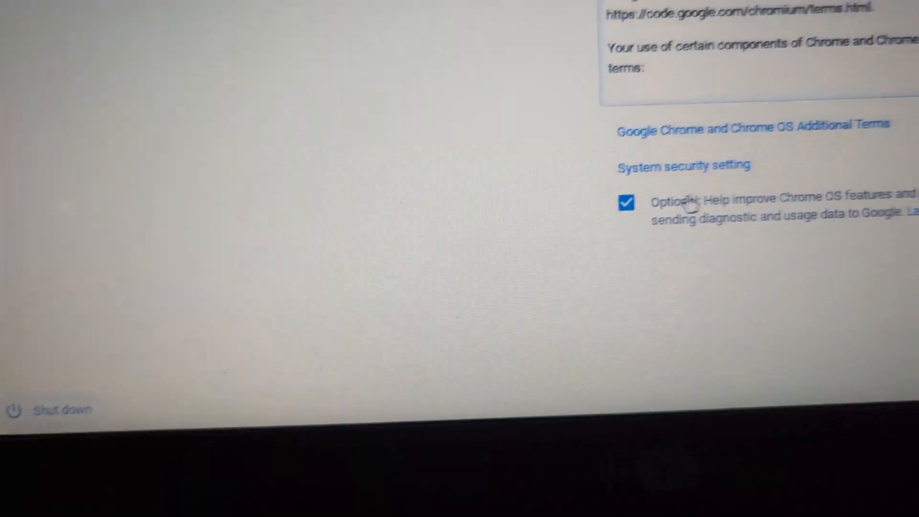
pyautogui.click(625, 202)
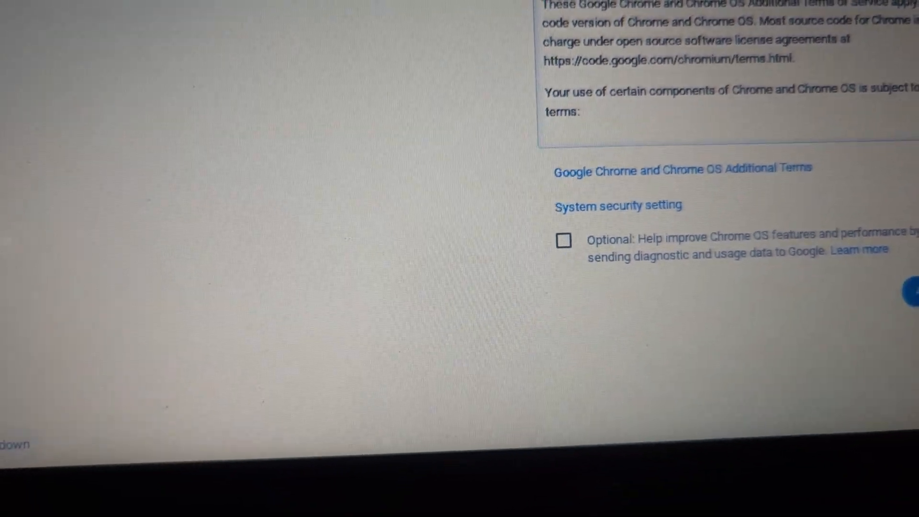
pyautogui.click(912, 291)
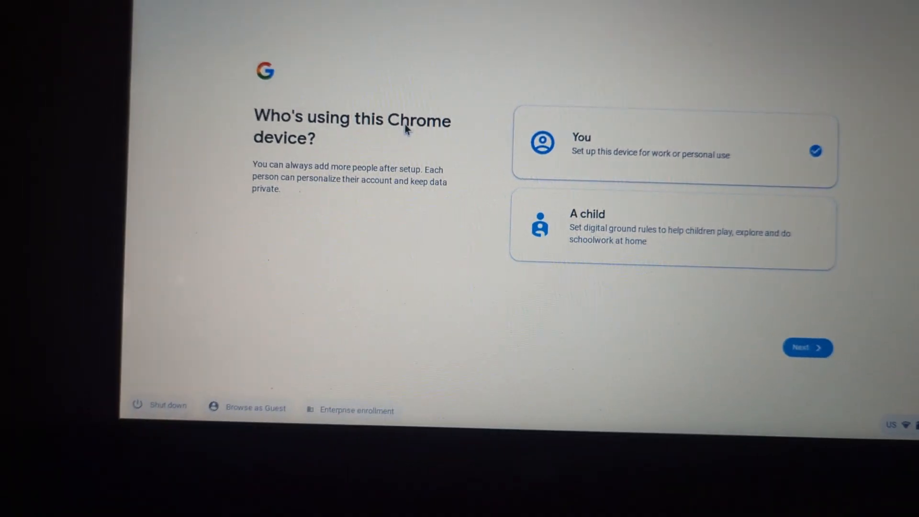
# Choose 'You' as the device user and continue to the sync screen.
pyautogui.click(807, 346)
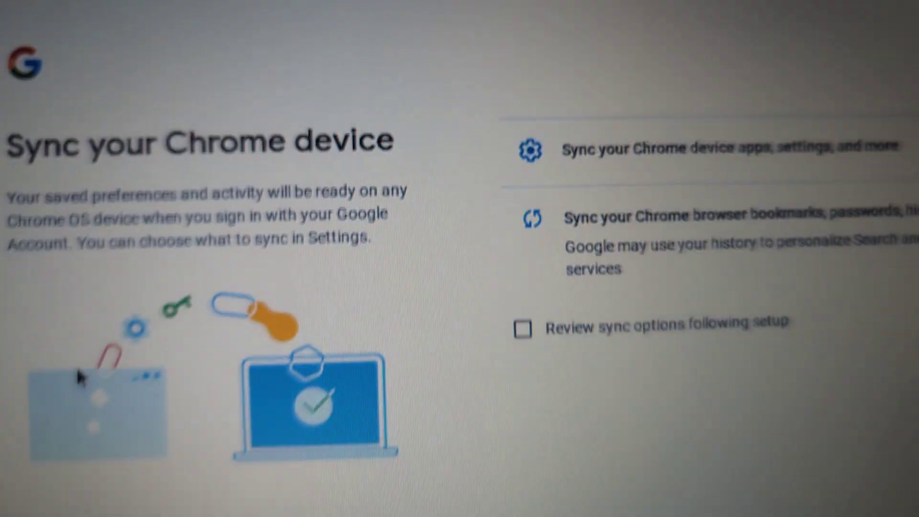
# Continue past sync and accept hardware data collection with sharing left on.
pyautogui.scroll(-3)
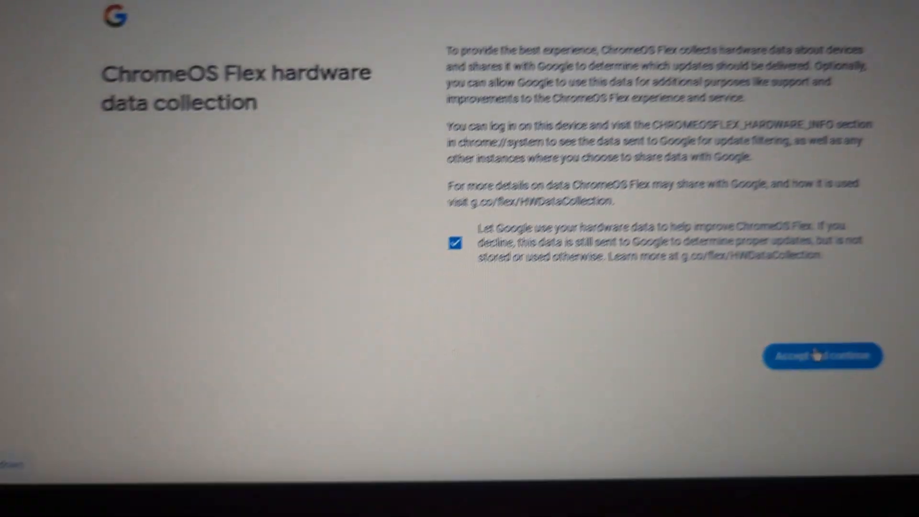
pyautogui.click(821, 356)
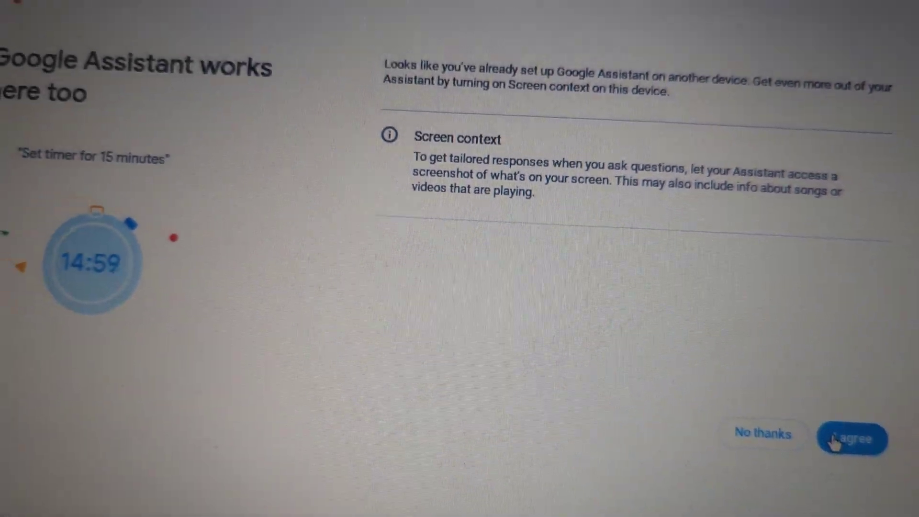
# Agree to Assistant screen context, switch off the tips email sign-up, and finish setup.
pyautogui.click(851, 437)
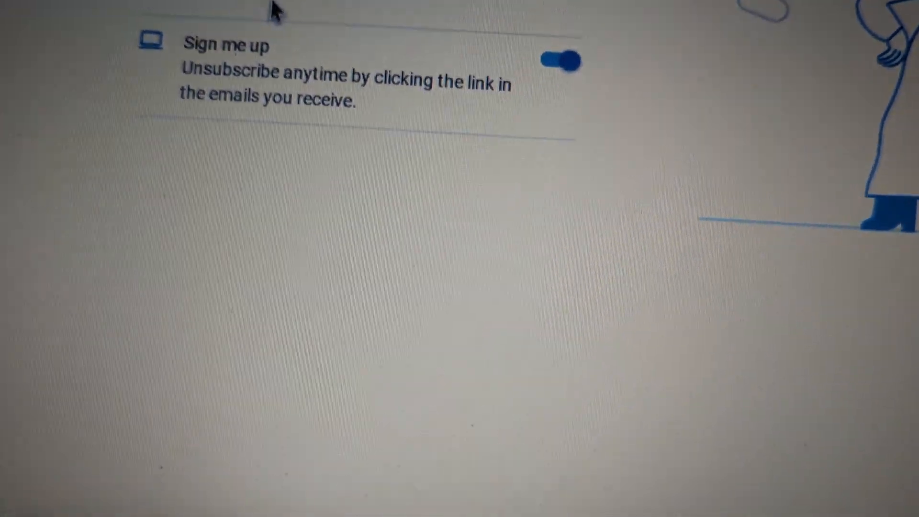
pyautogui.scroll(3)
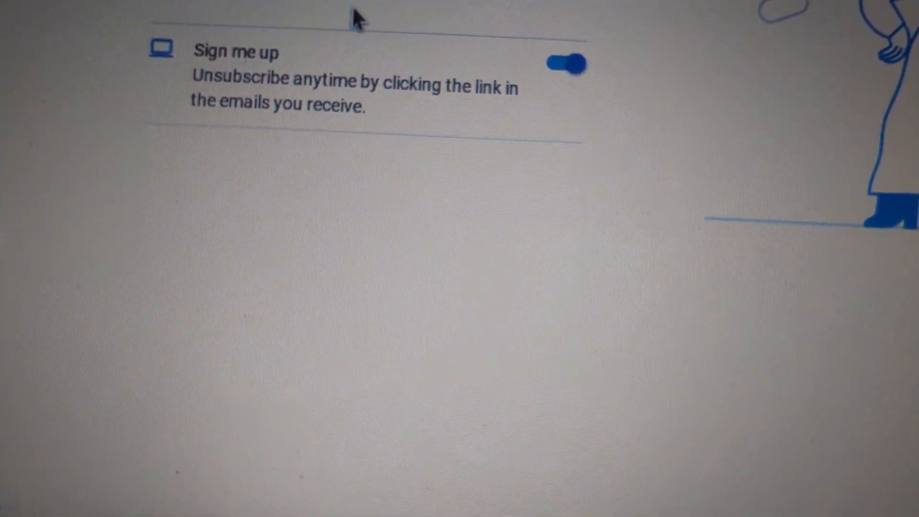
pyautogui.scroll(3)
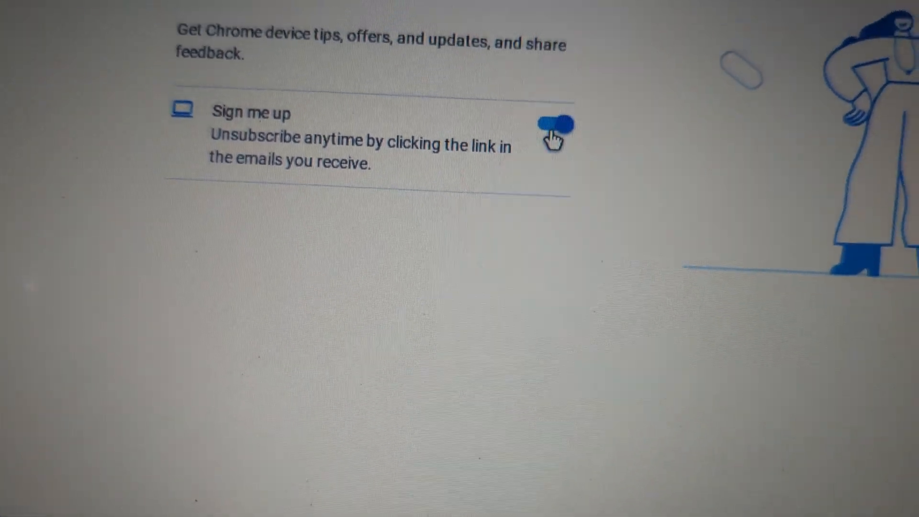
pyautogui.click(554, 125)
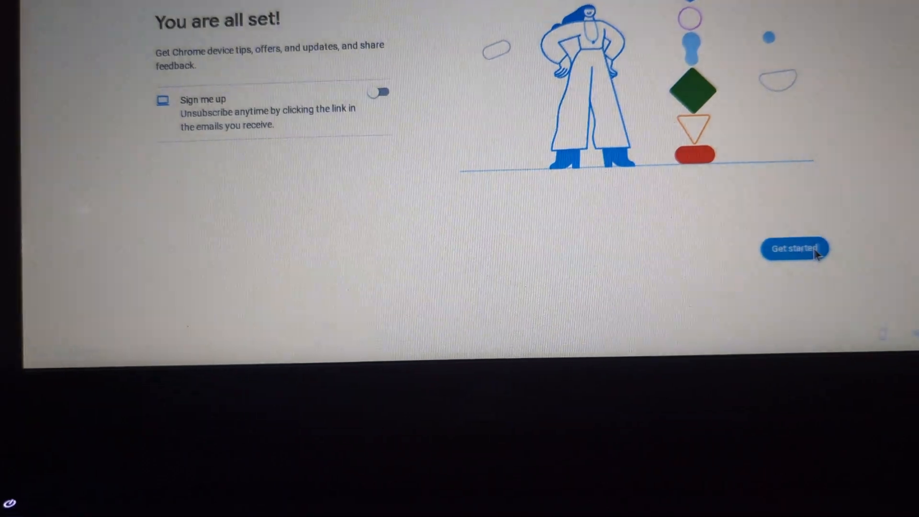
pyautogui.click(794, 248)
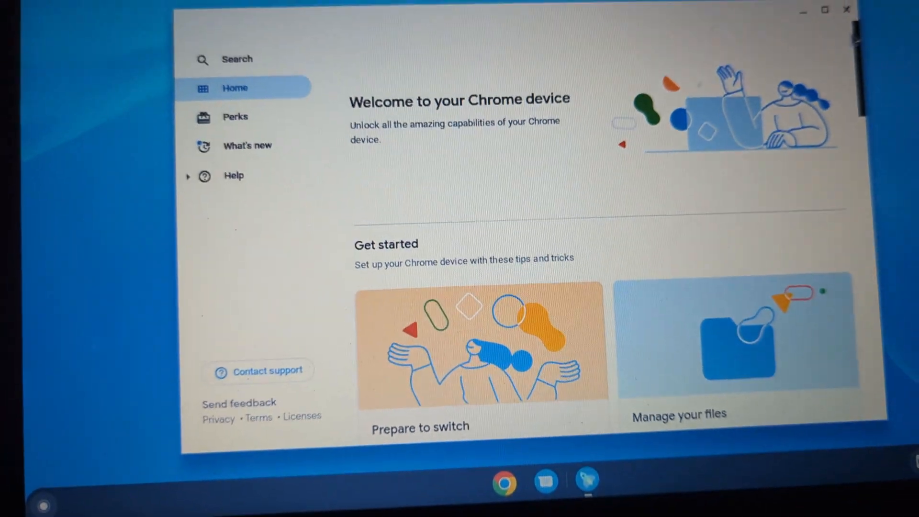
# Show the quick settings panel from the shelf status tray.
pyautogui.scroll(-3)
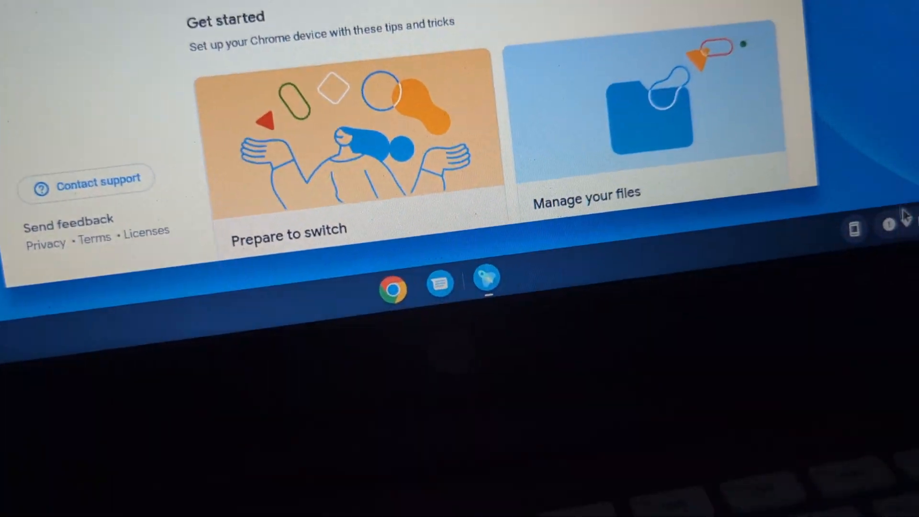
pyautogui.click(888, 226)
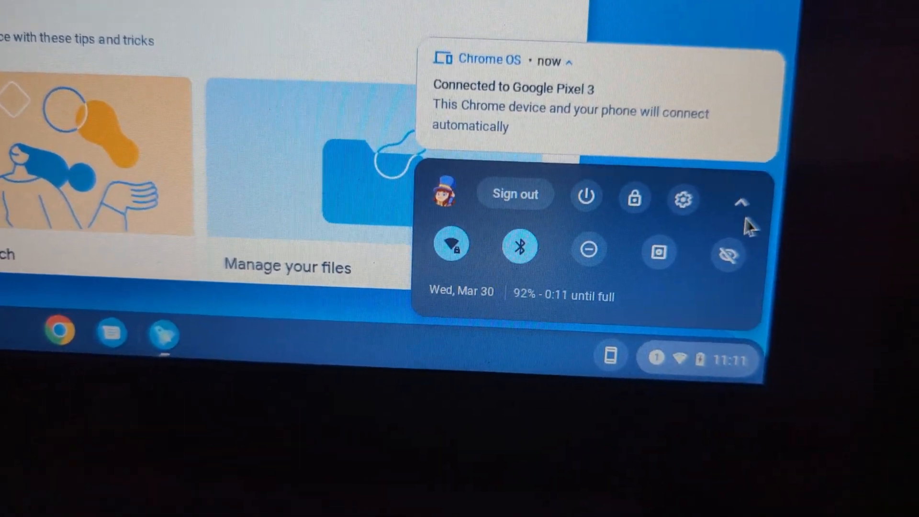
# Review the Google Pixel 3 connected-device settings and its feature toggles in Settings.
pyautogui.click(740, 202)
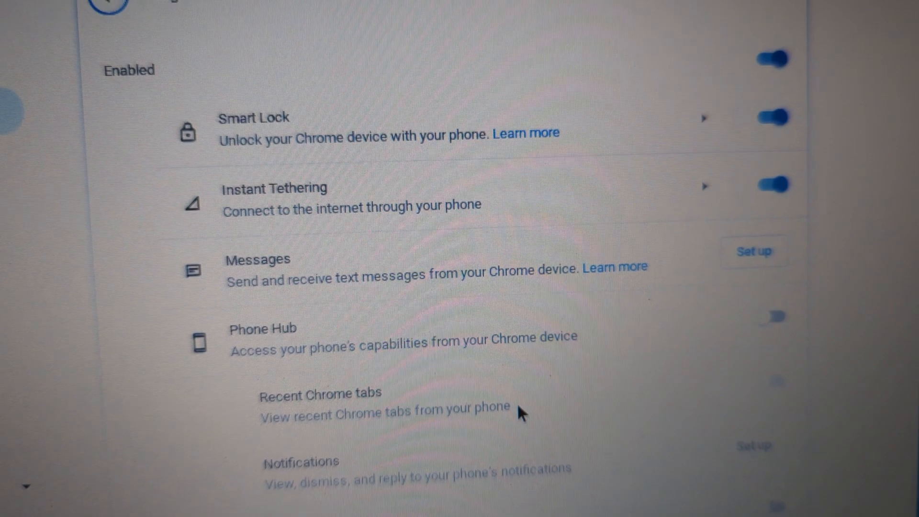
pyautogui.scroll(-3)
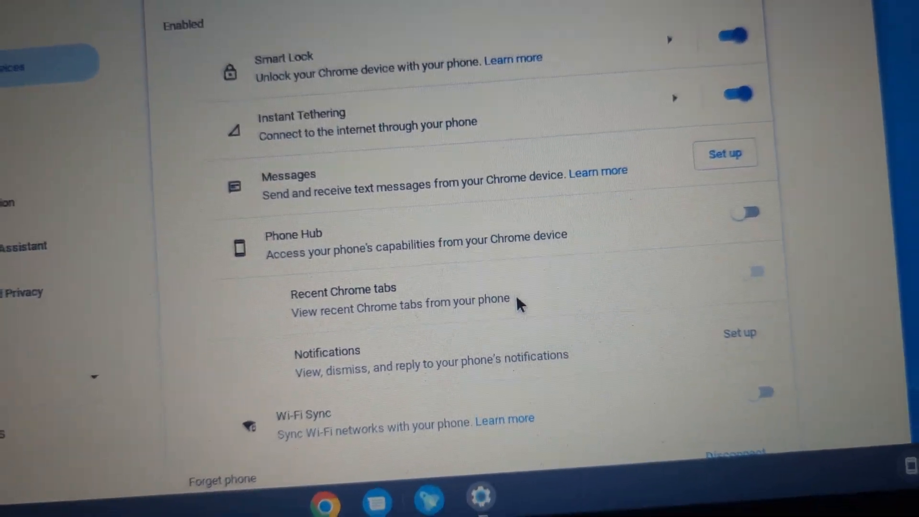
pyautogui.scroll(3)
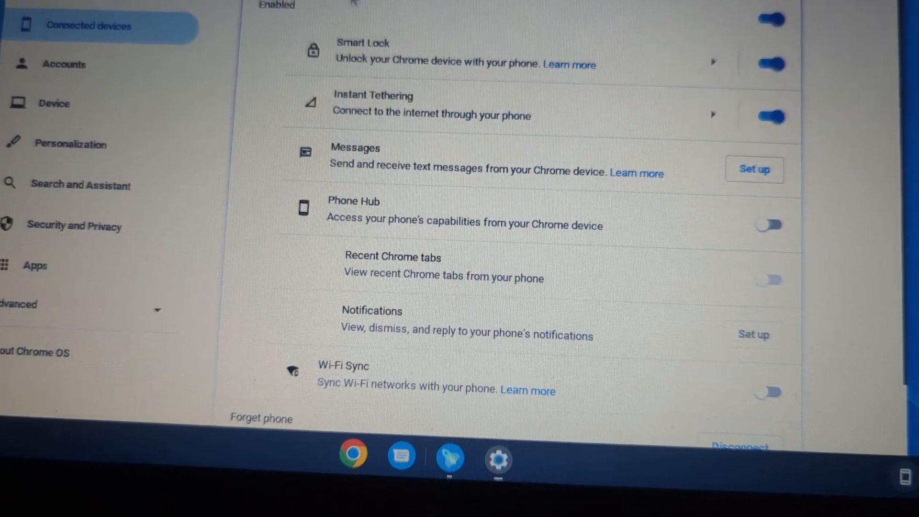
pyautogui.scroll(-3)
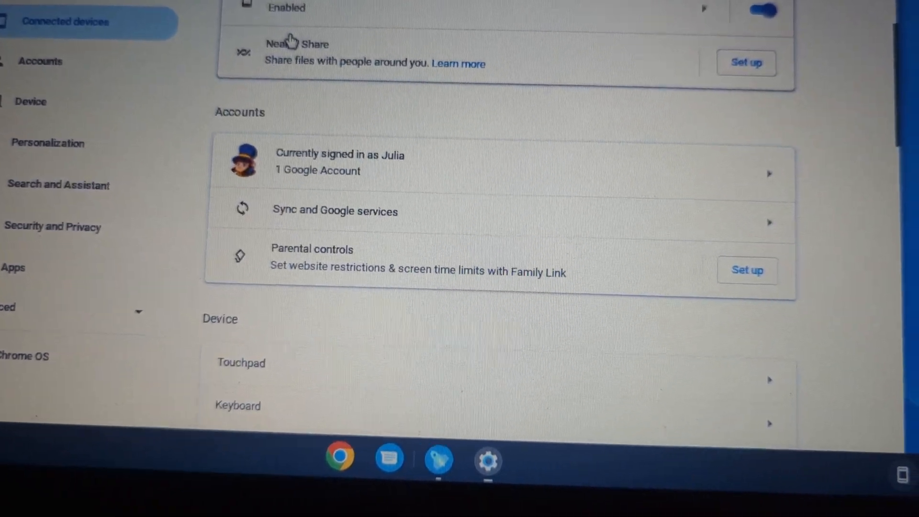
pyautogui.scroll(-3)
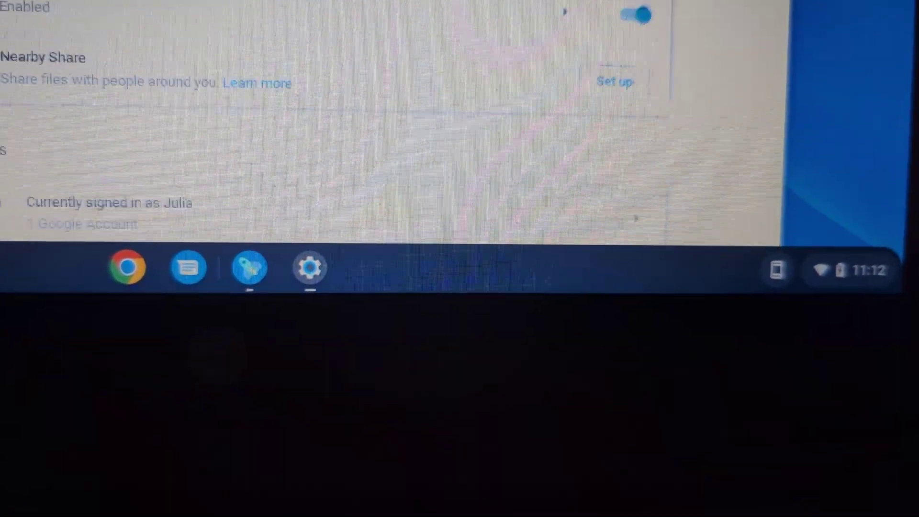
pyautogui.scroll(3)
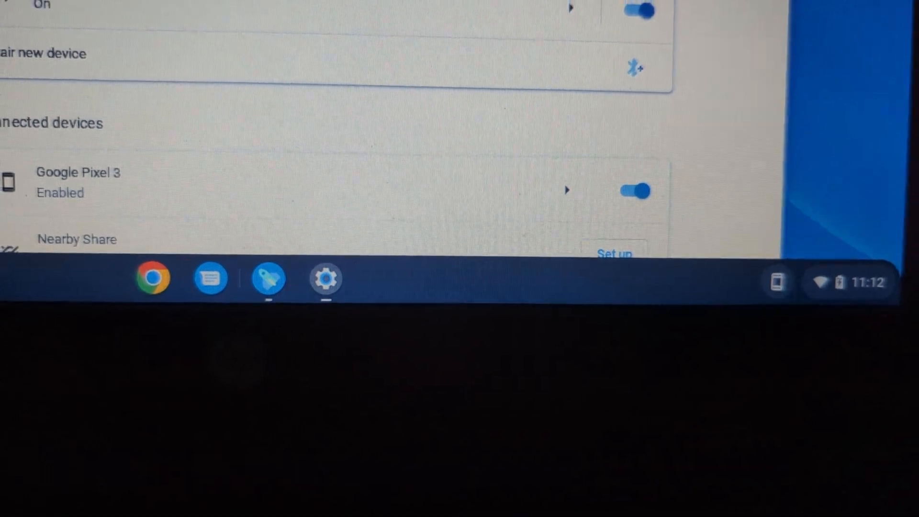
pyautogui.scroll(3)
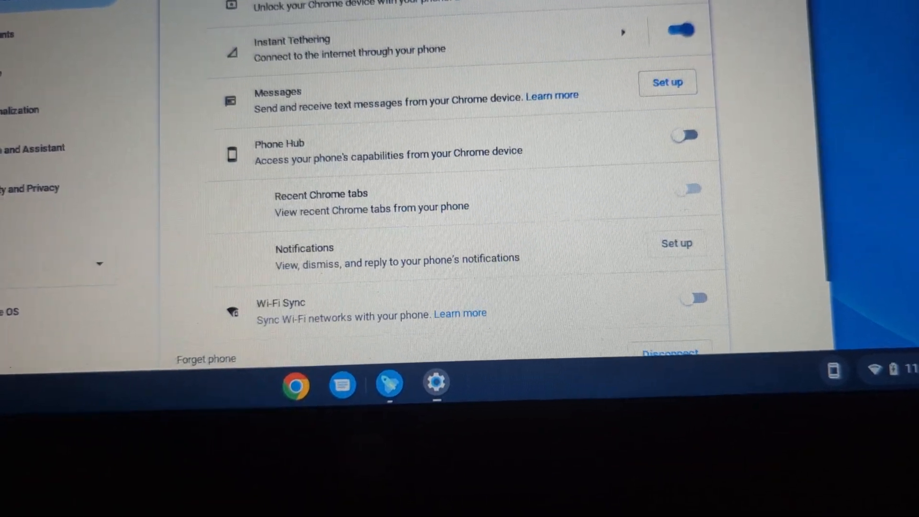
pyautogui.scroll(-3)
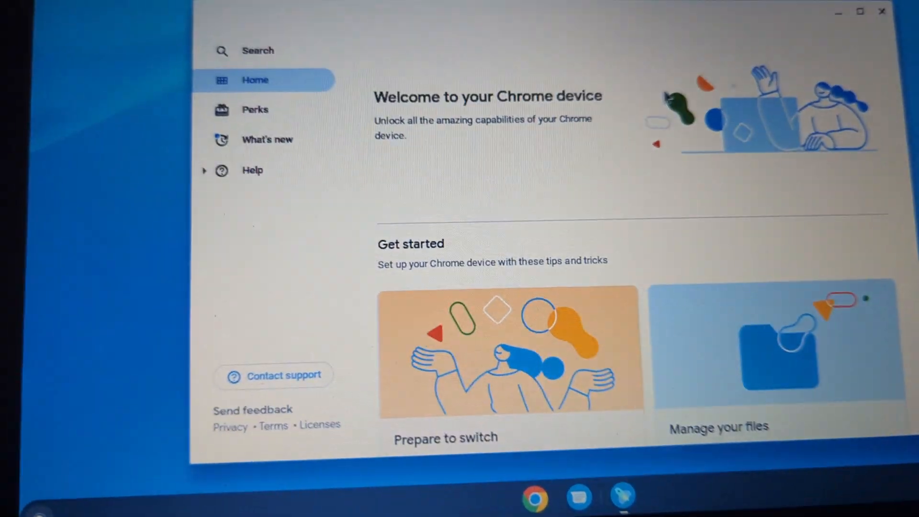
# Scroll through the Explore app's Get started and help cards, then back to the top.
pyautogui.scroll(-3)
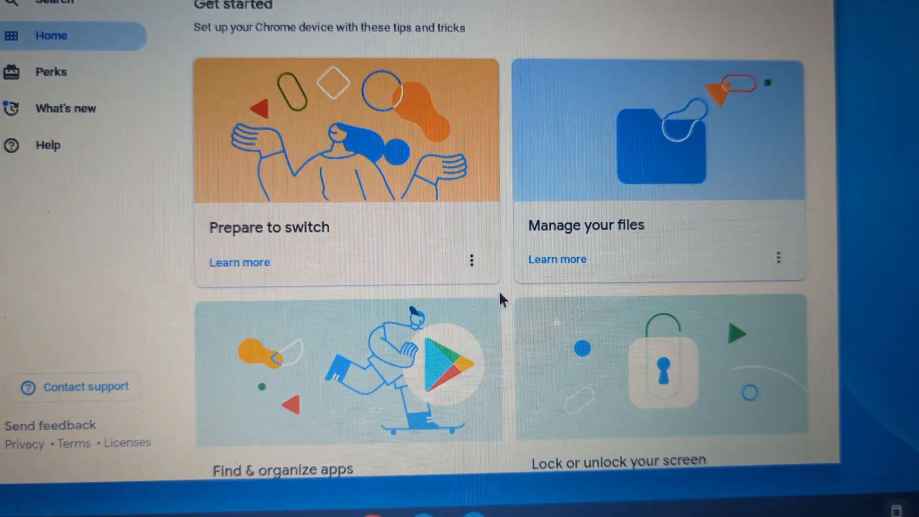
pyautogui.scroll(-3)
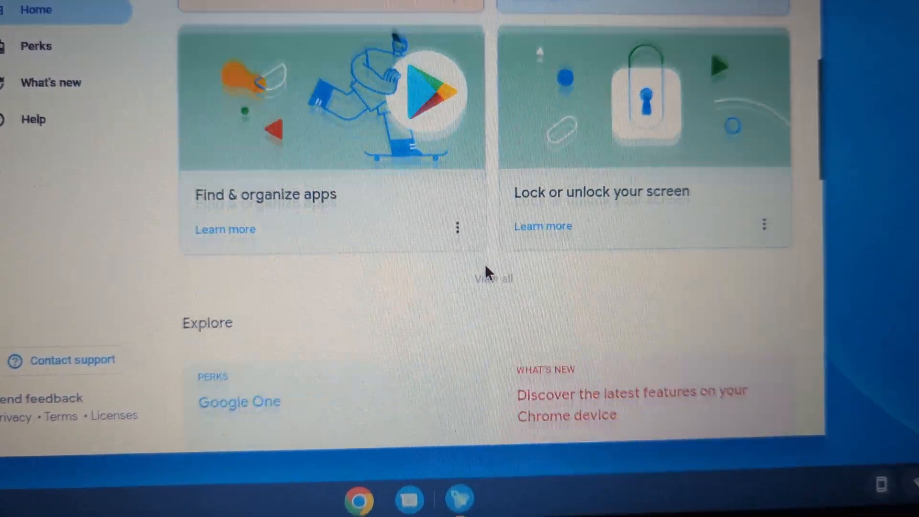
pyautogui.scroll(-3)
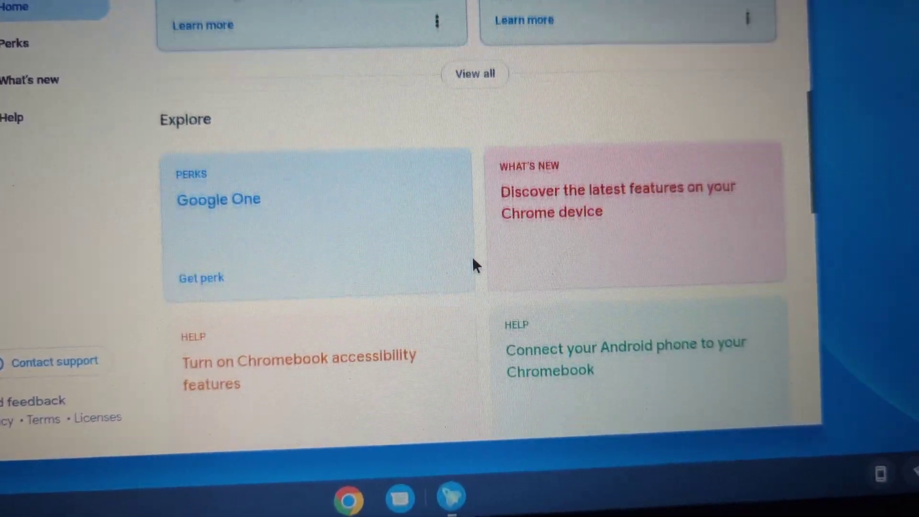
pyautogui.scroll(-3)
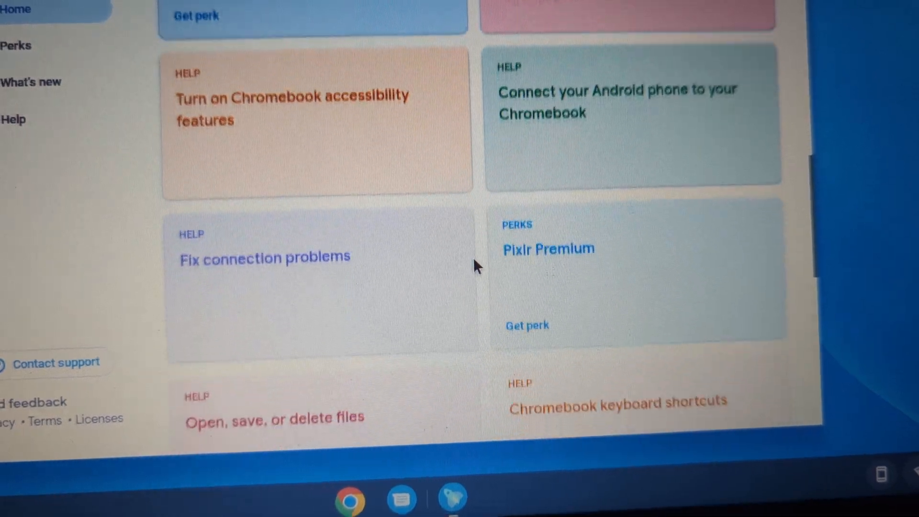
pyautogui.scroll(-3)
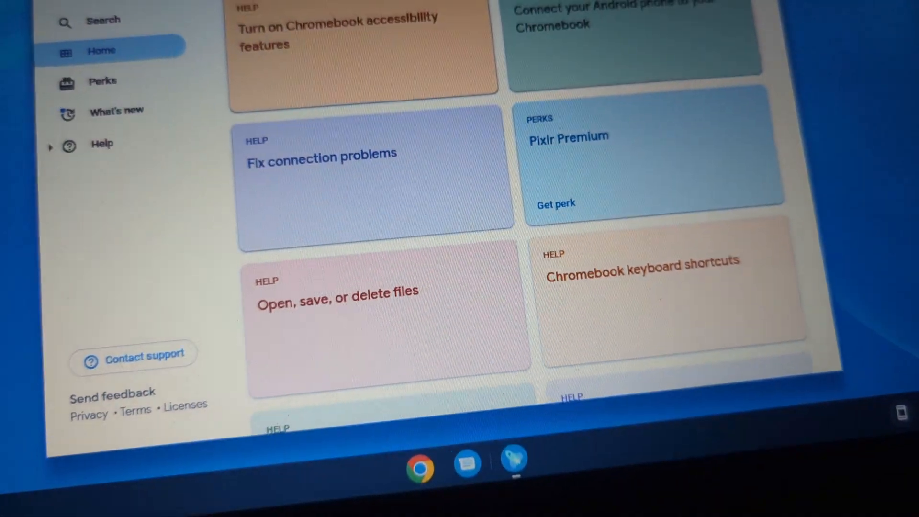
pyautogui.scroll(-3)
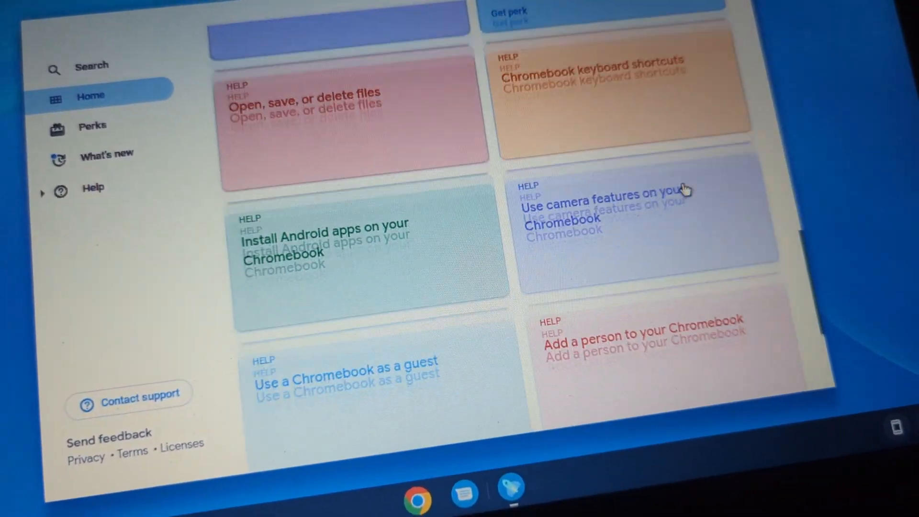
pyautogui.scroll(-3)
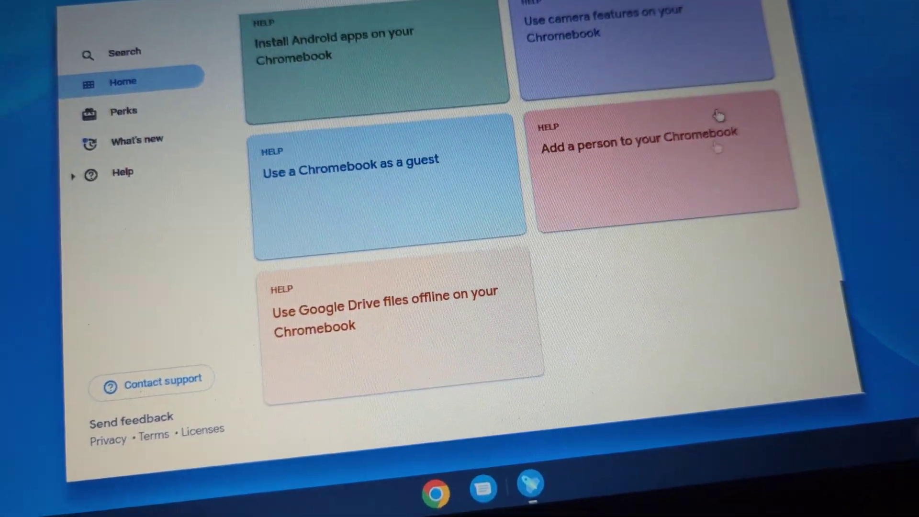
pyautogui.scroll(3)
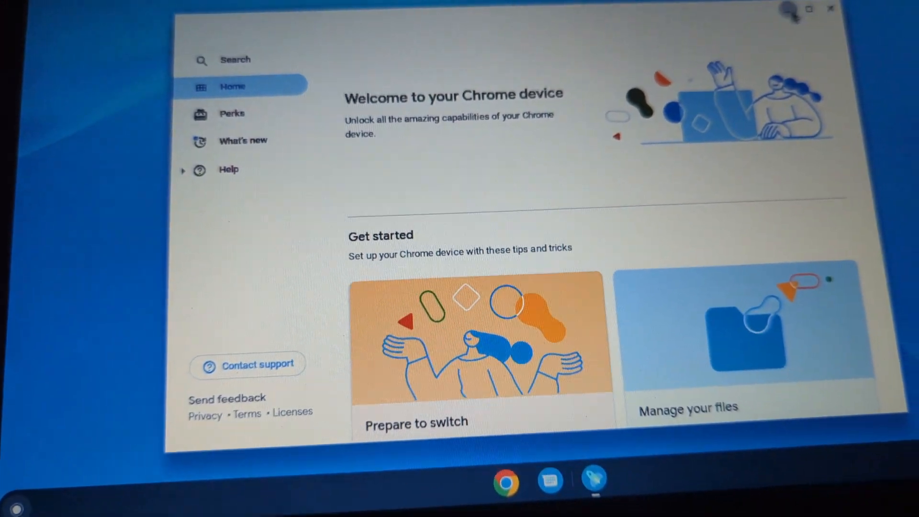
# Close Explore, launch Chrome and visit YouTube with notifications allowed.
pyautogui.click(828, 8)
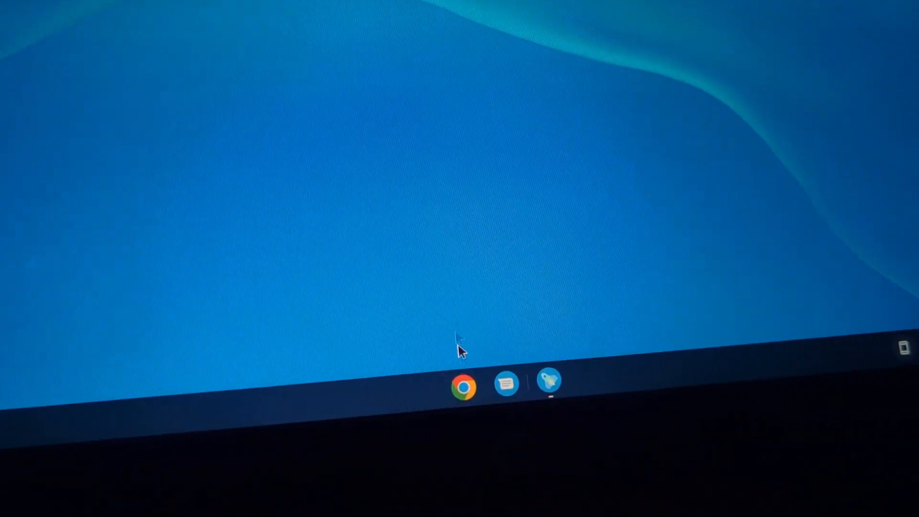
pyautogui.click(463, 387)
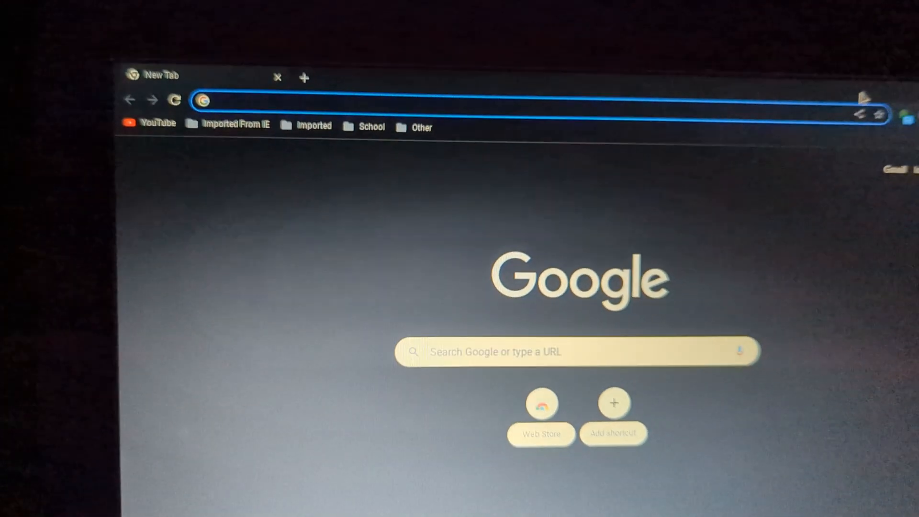
pyautogui.click(159, 122)
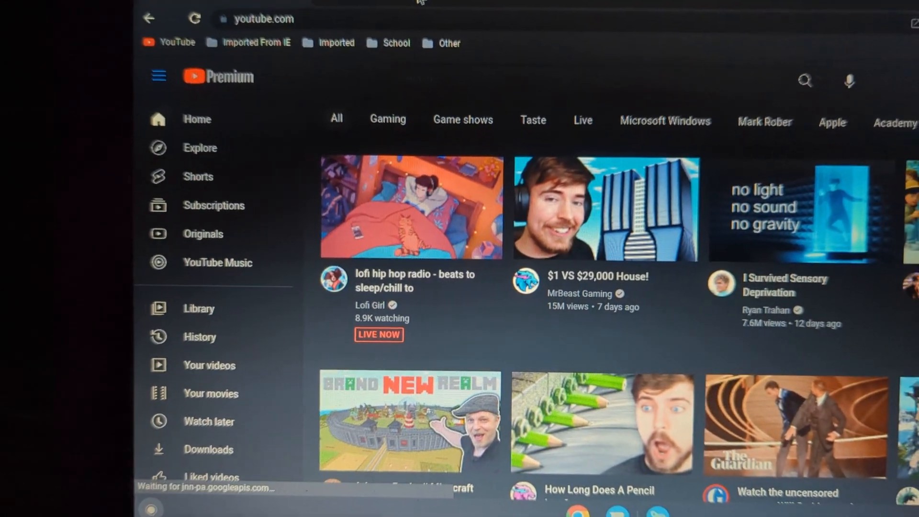
pyautogui.scroll(-3)
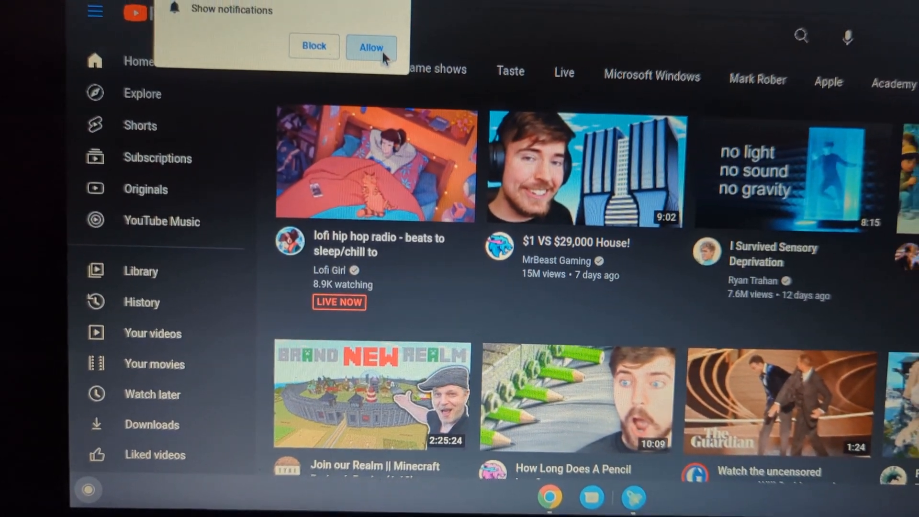
pyautogui.click(370, 47)
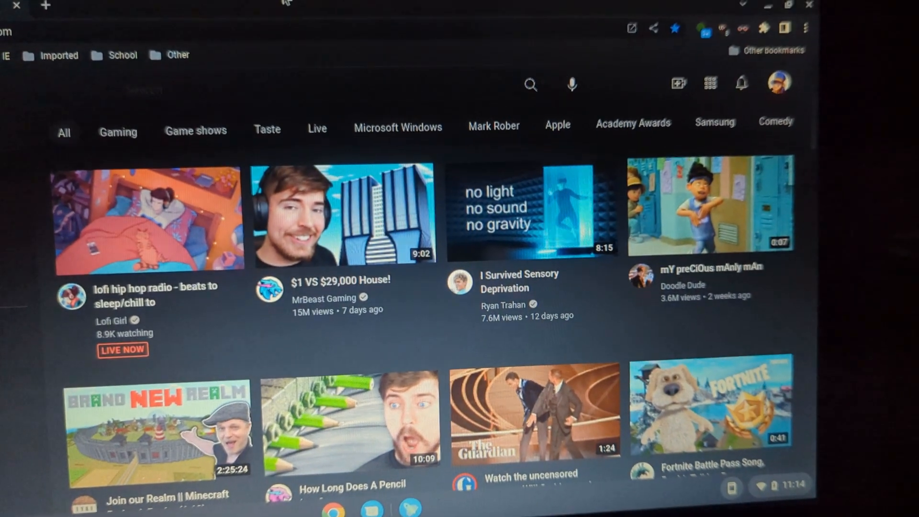
# Show the launcher's grid of installed apps.
pyautogui.click(12, 18)
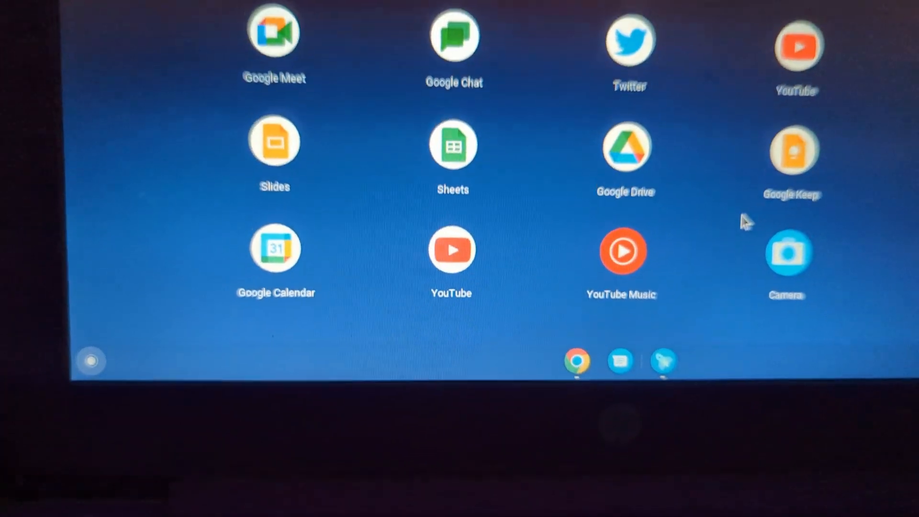
# Scroll through the launcher app grid before it closes to the desktop.
pyautogui.scroll(3)
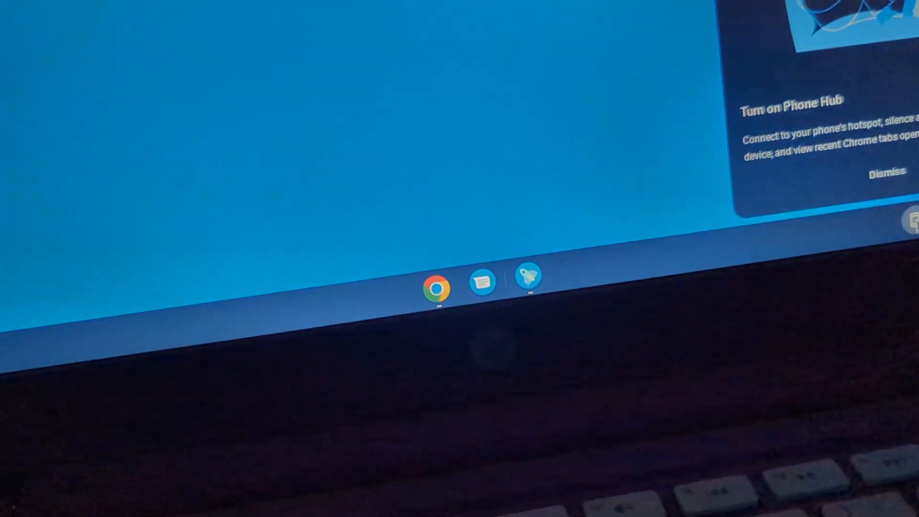
# View and dismiss the Phone Hub panel for the Google Pixel 3, then bring up the launcher search.
pyautogui.click(616, 380)
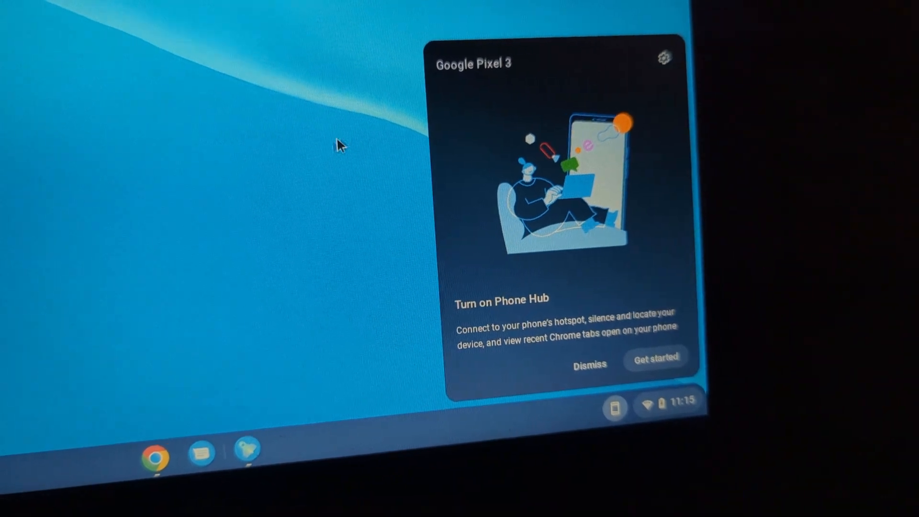
pyautogui.click(589, 363)
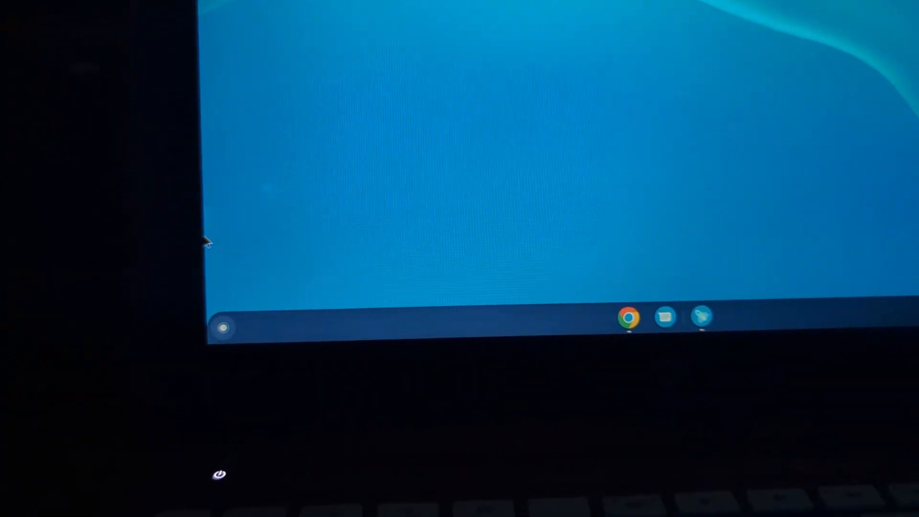
pyautogui.click(225, 327)
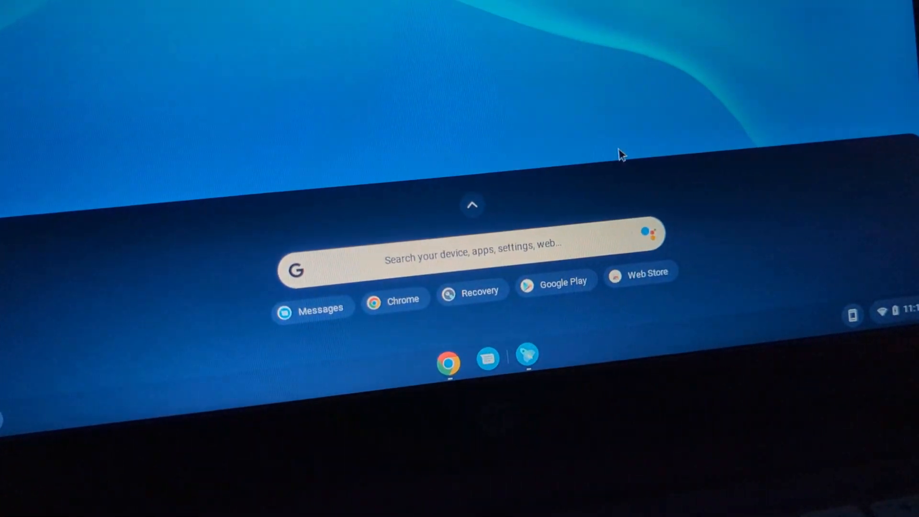
# Load the Google Play web store in Chrome and browse down to the Entertainment section.
pyautogui.click(471, 205)
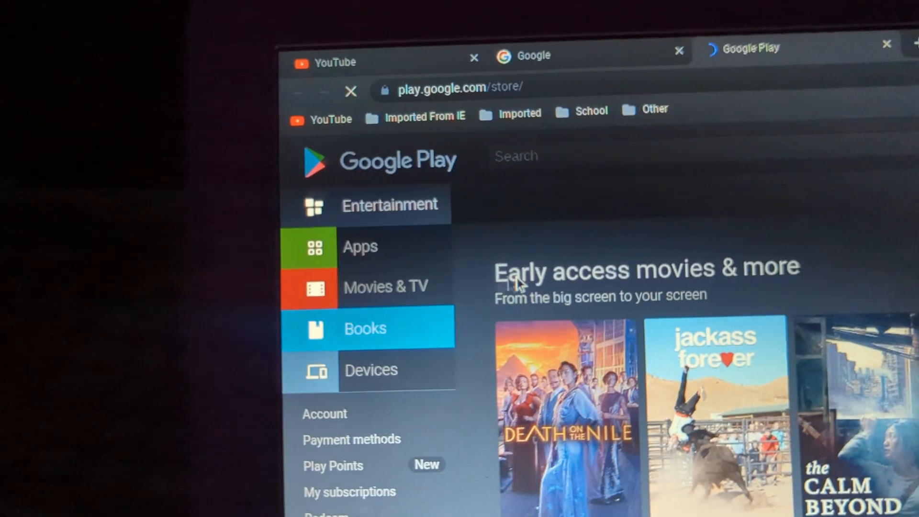
pyautogui.scroll(-3)
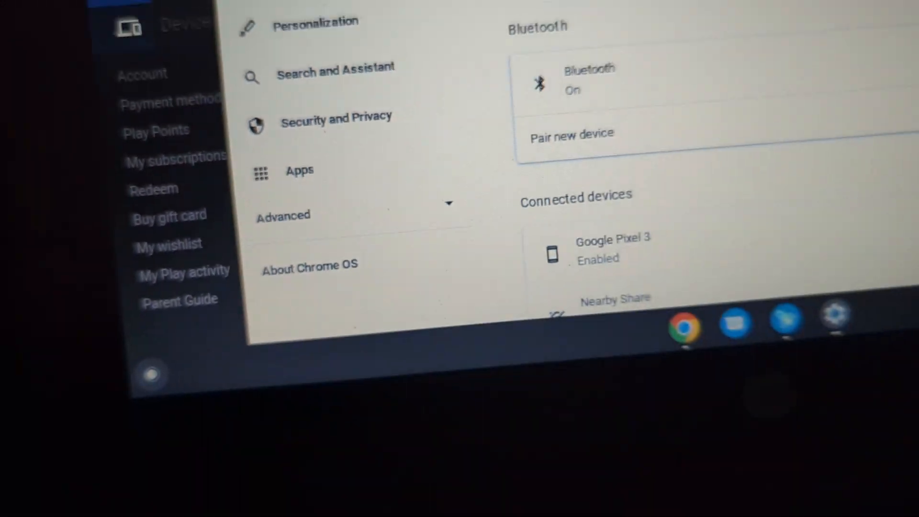
# Scroll through the ChromeOS Settings sections before closing the Settings and Play Store windows.
pyautogui.scroll(3)
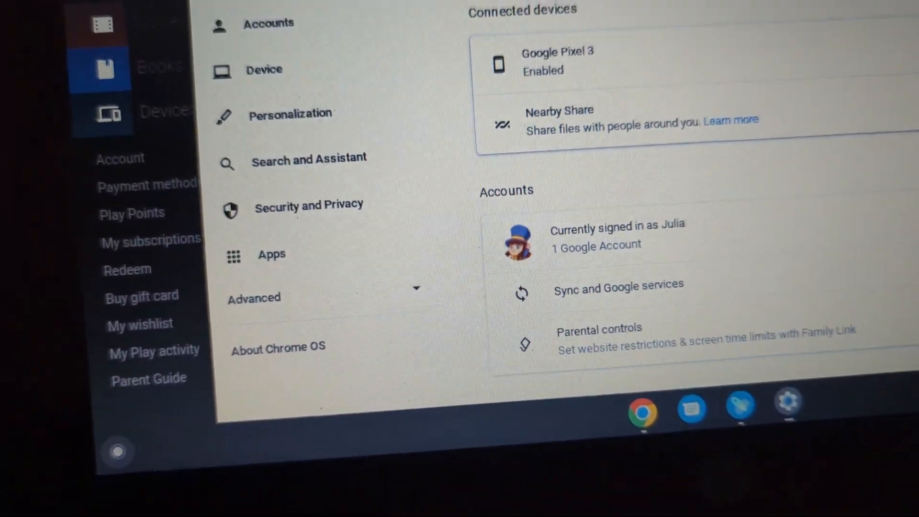
pyautogui.scroll(-3)
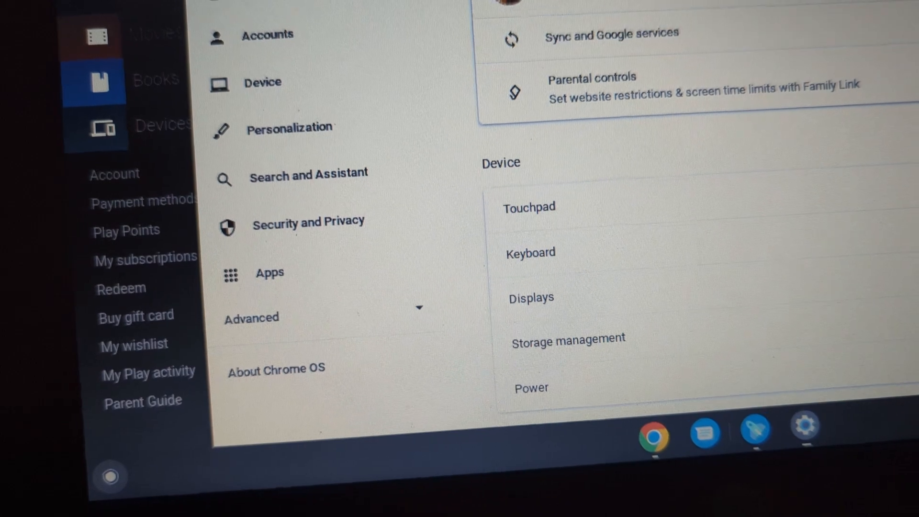
pyautogui.scroll(-3)
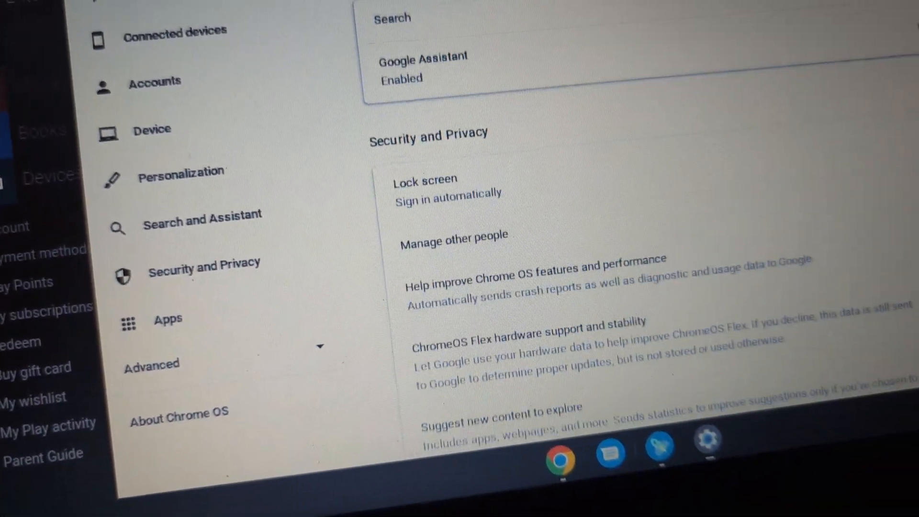
pyautogui.scroll(3)
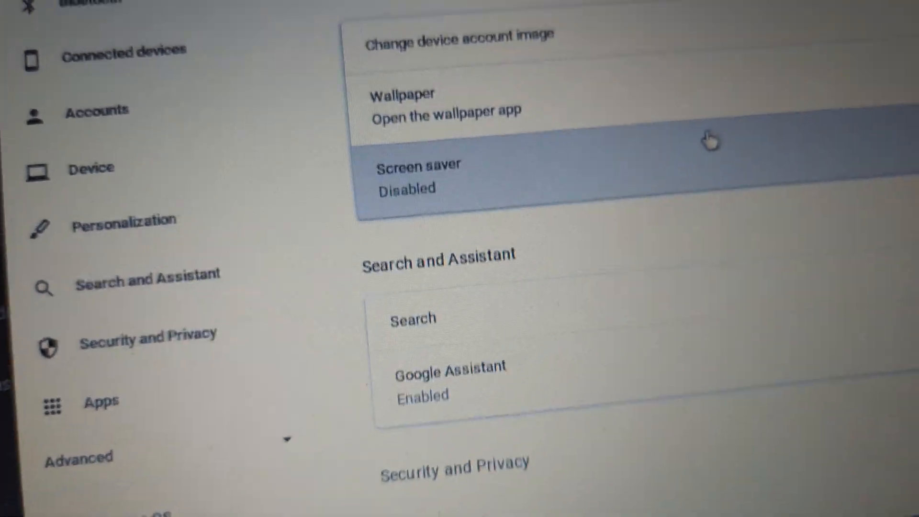
pyautogui.scroll(-3)
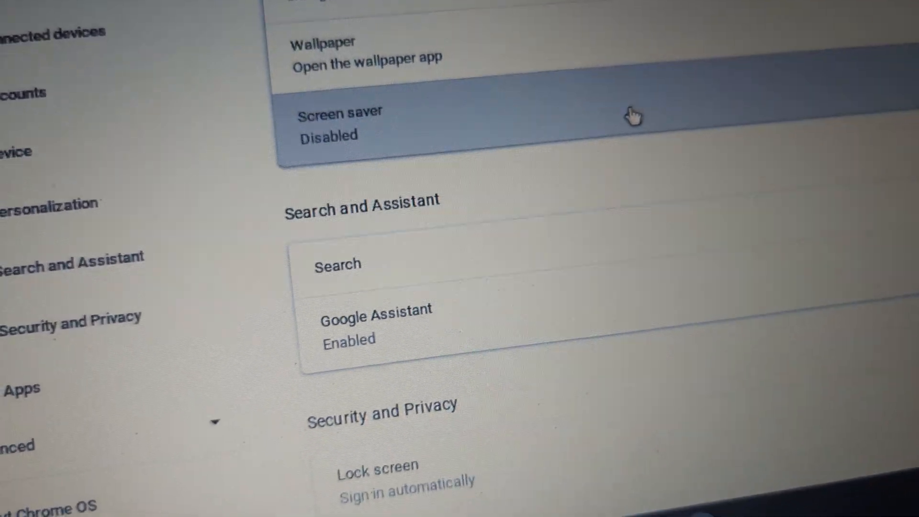
pyautogui.scroll(-3)
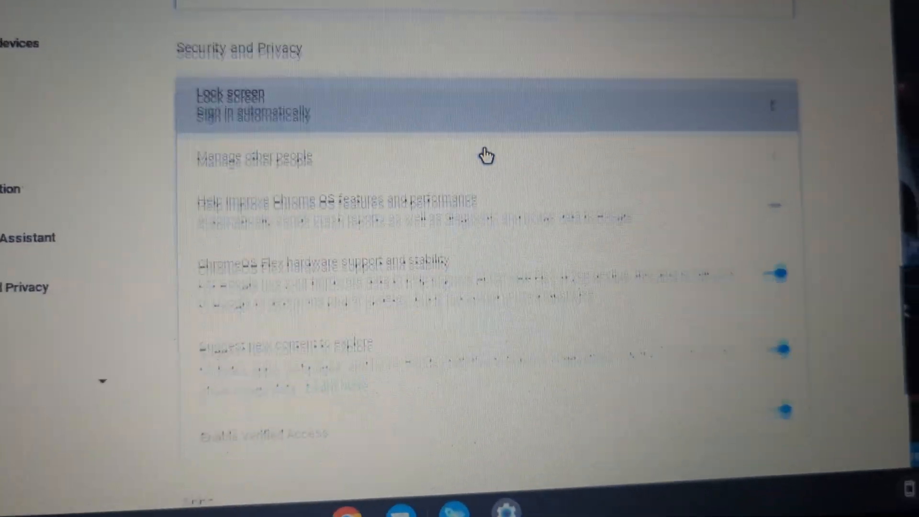
pyautogui.scroll(-3)
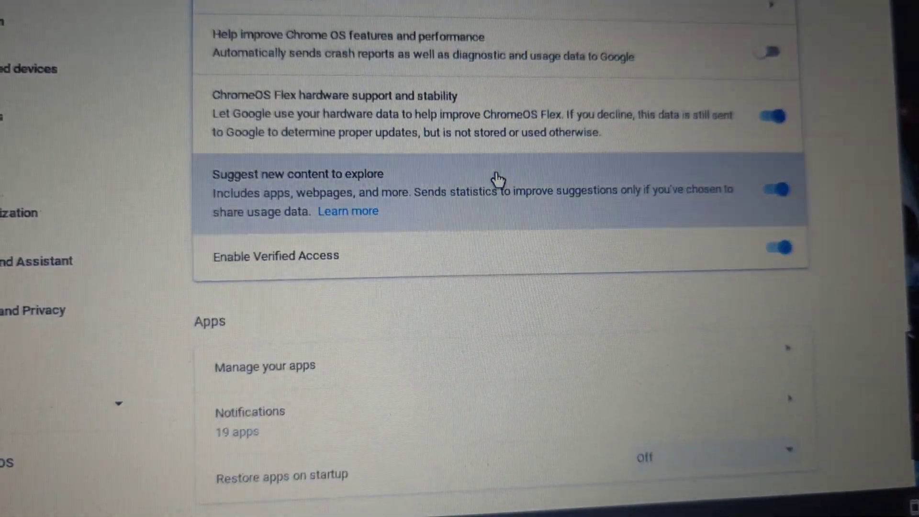
pyautogui.scroll(-3)
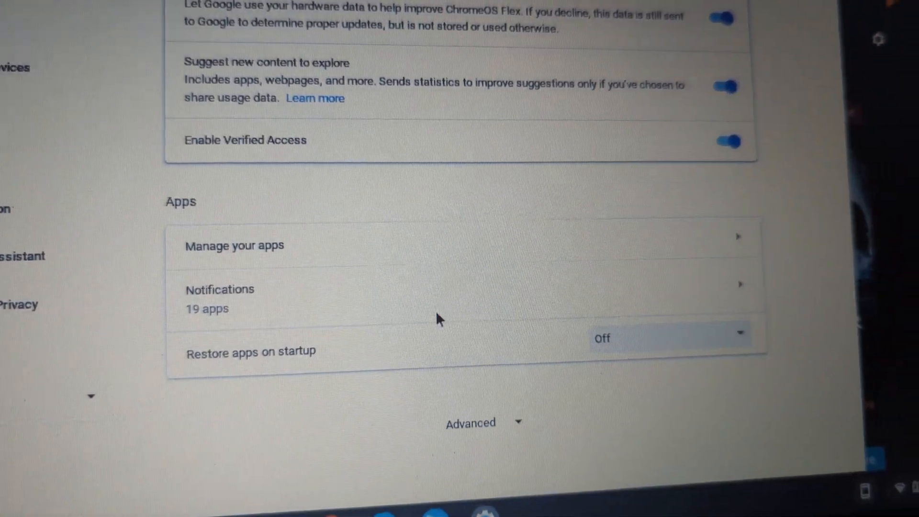
pyautogui.scroll(3)
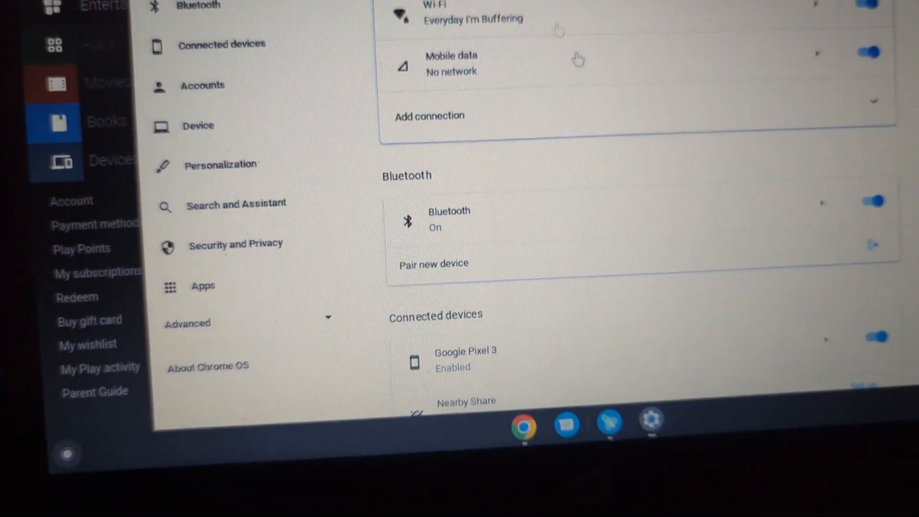
pyautogui.scroll(3)
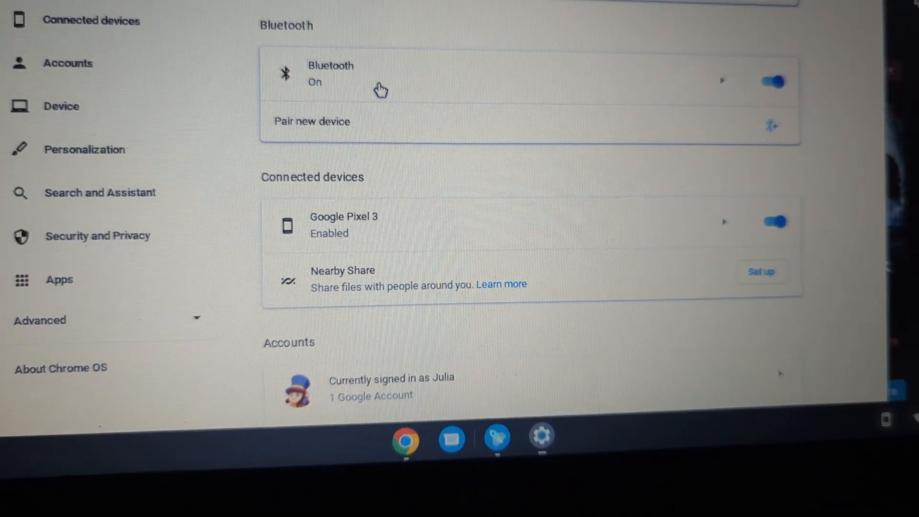
pyautogui.scroll(3)
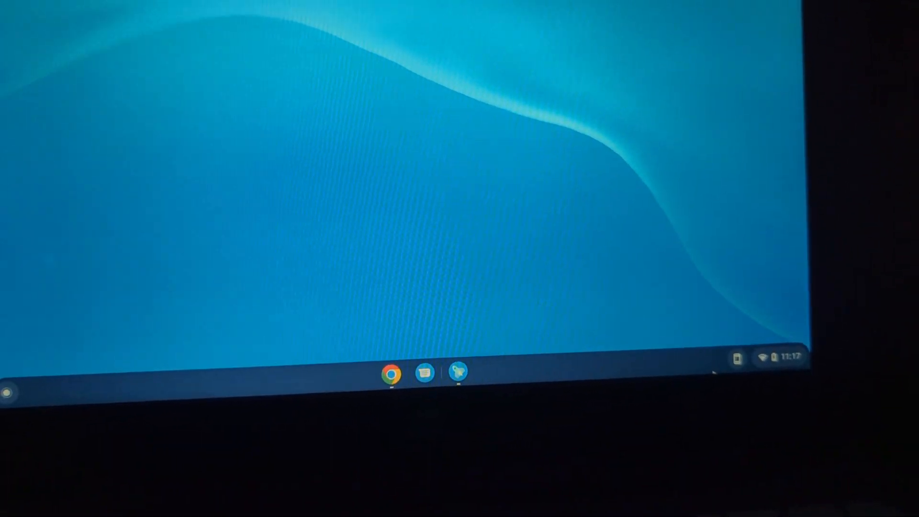
# Expand the launcher to the full app grid, where the ChromeOS Update available notification appears.
pyautogui.click(10, 391)
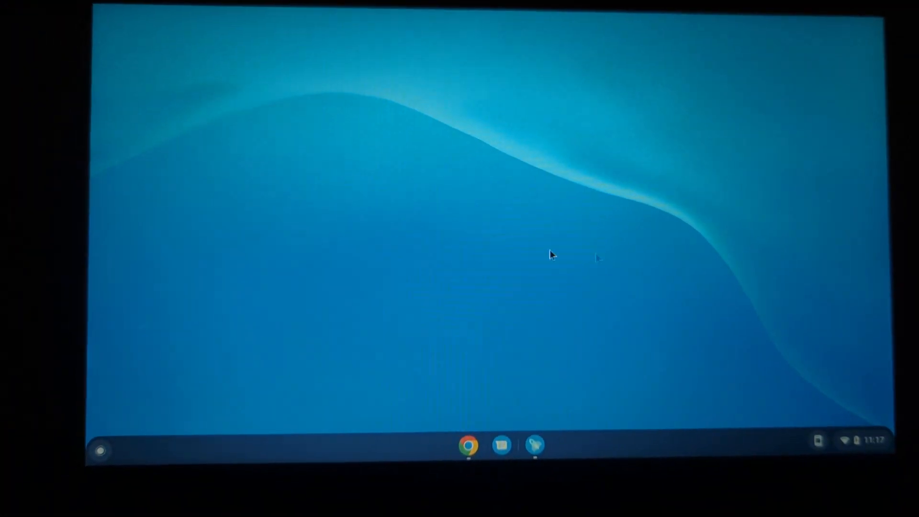
pyautogui.click(99, 449)
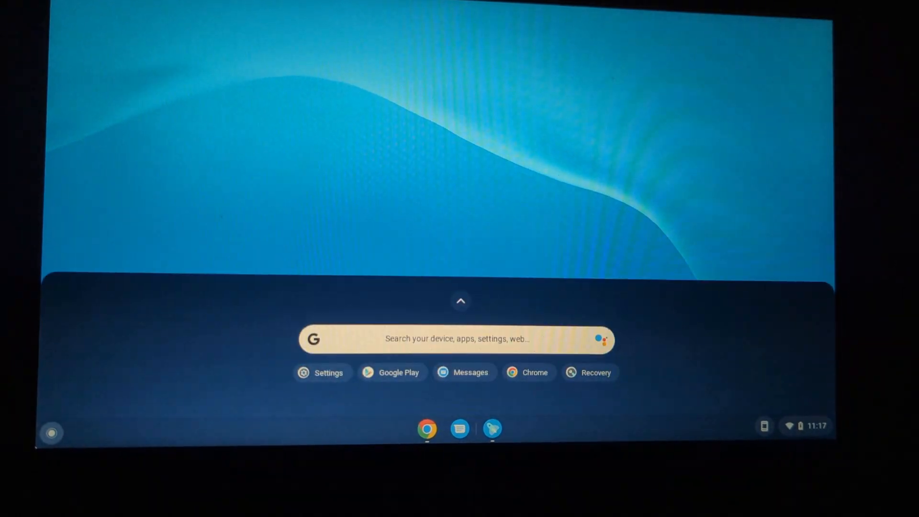
pyautogui.click(461, 300)
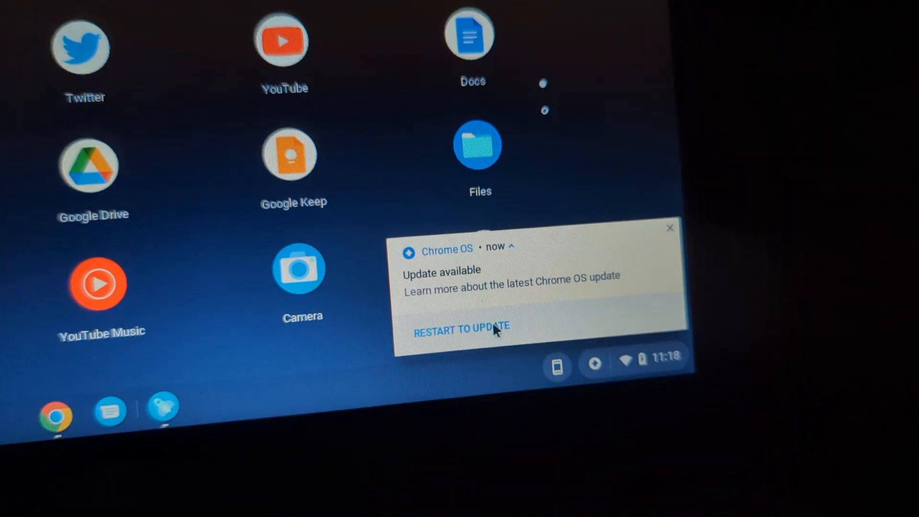
# Restart the laptop from the Update available notification to install the ChromeOS update.
pyautogui.click(460, 328)
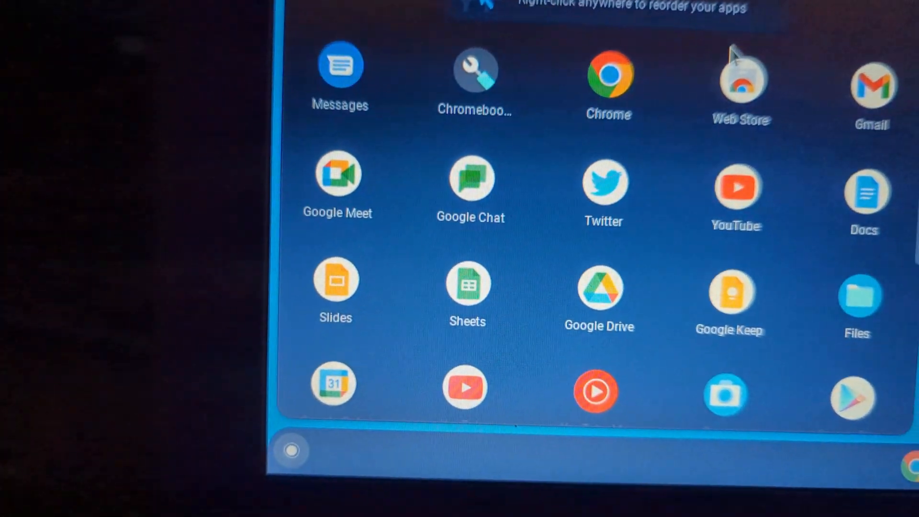
# Scroll through the full grid of installed apps after the restart.
pyautogui.scroll(-3)
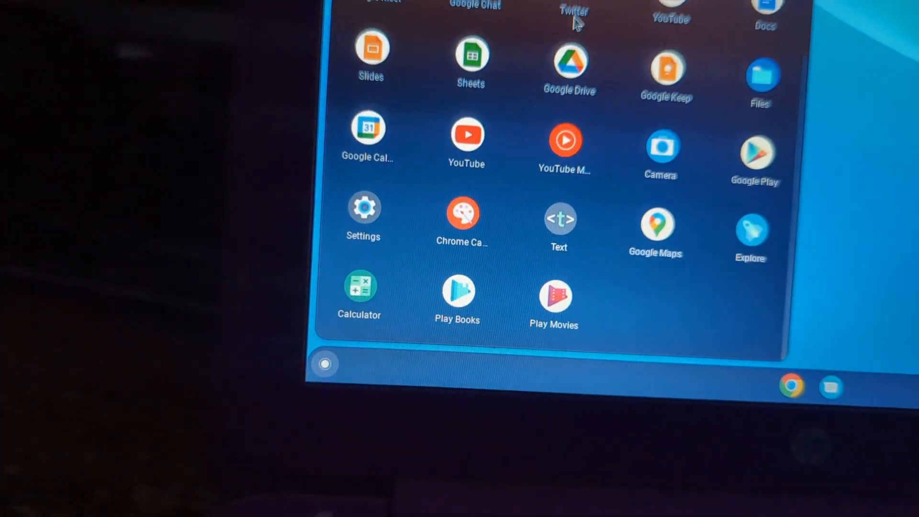
pyautogui.scroll(3)
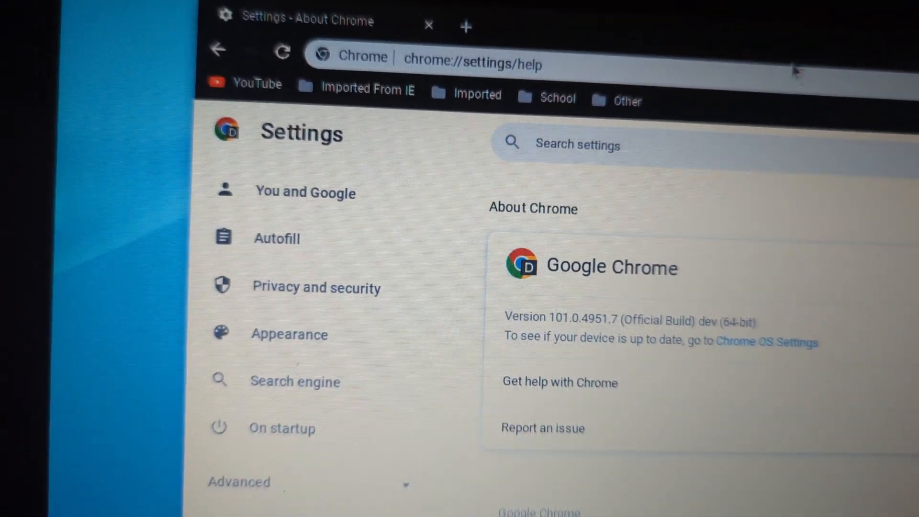
# Review the About Chrome page showing version 101.0.4951.7 dev and its copyright credits.
pyautogui.scroll(-3)
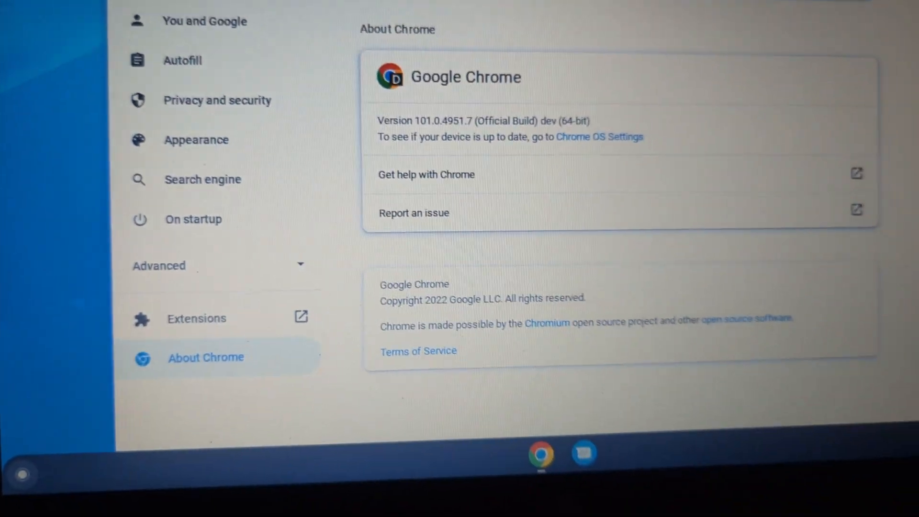
pyautogui.scroll(3)
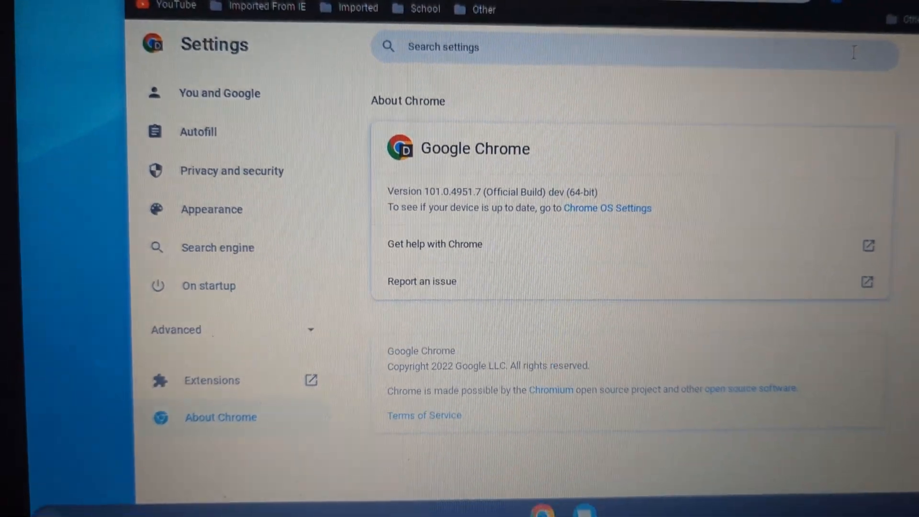